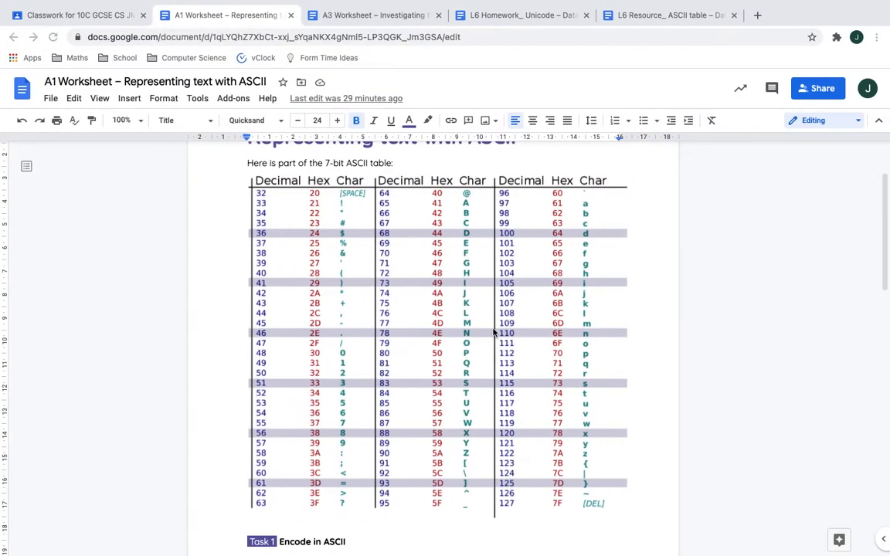
- Enter the answers 'Joe', 47, 111 and 101 on the A1 worksheet
scroll(up, 3)
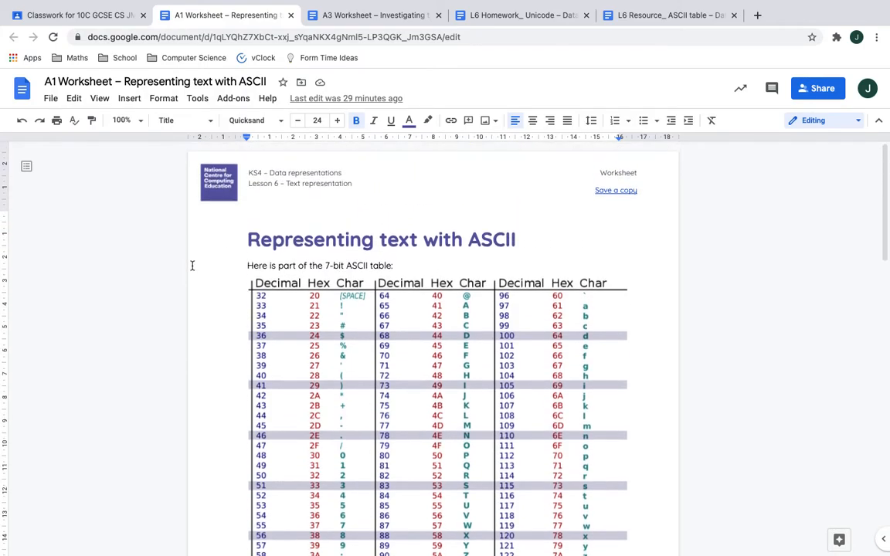
scroll(down, 3)
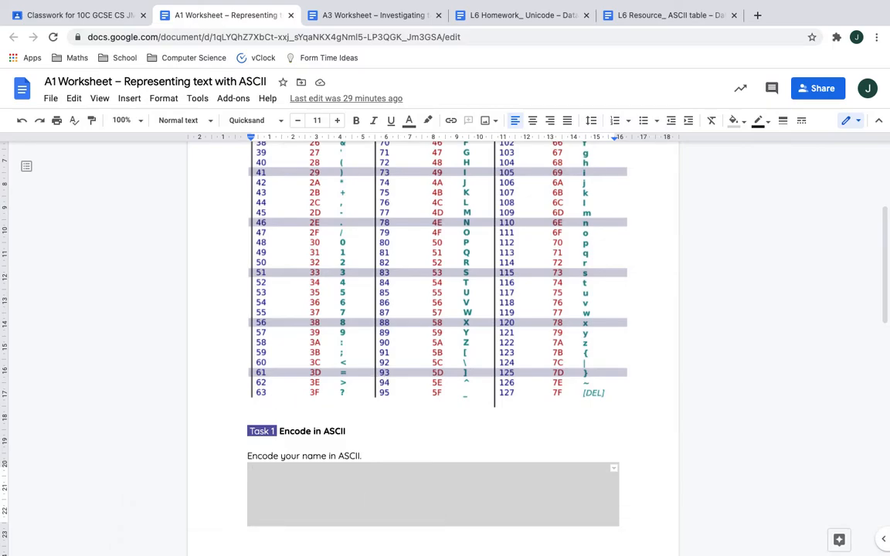
text(Joe)
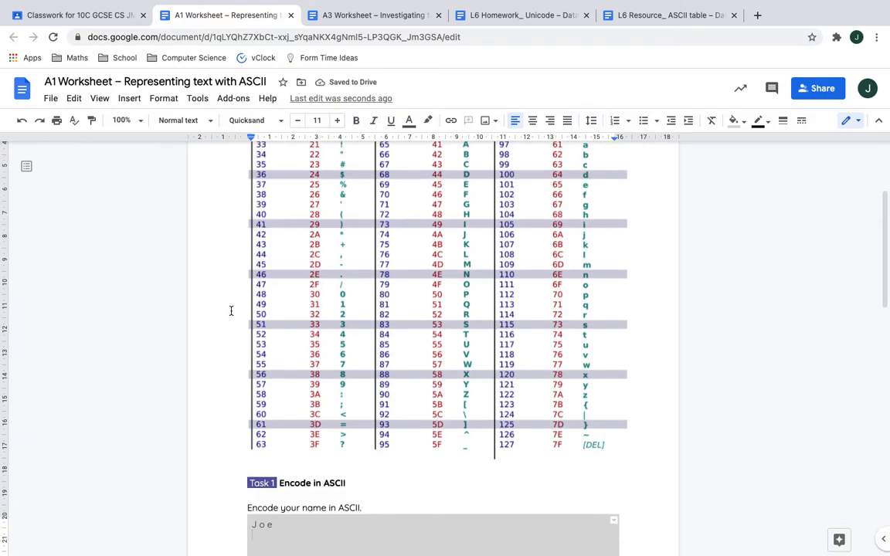
scroll(down, 3)
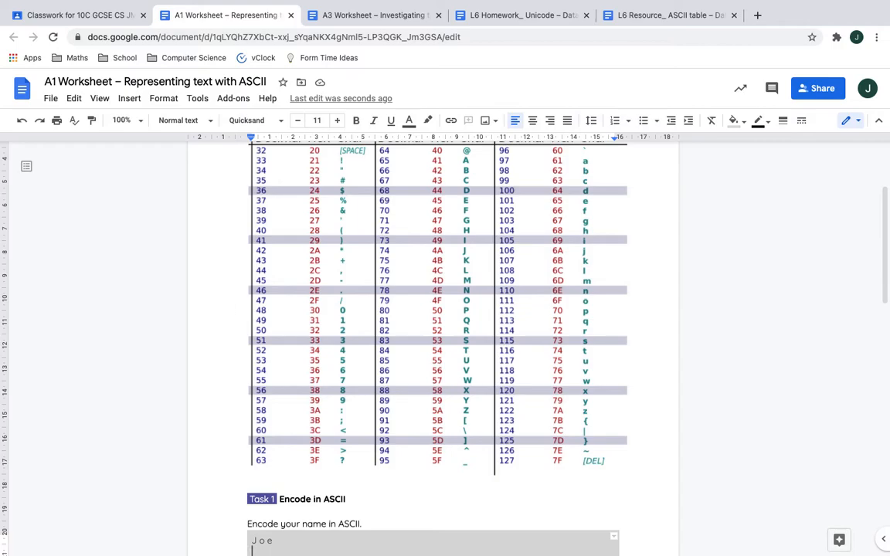
text(47)
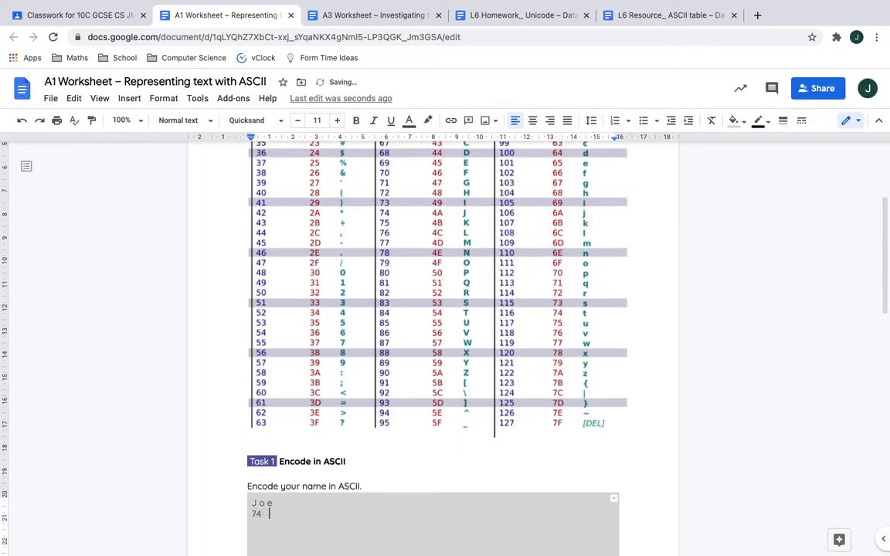
mouse_move(479, 297)
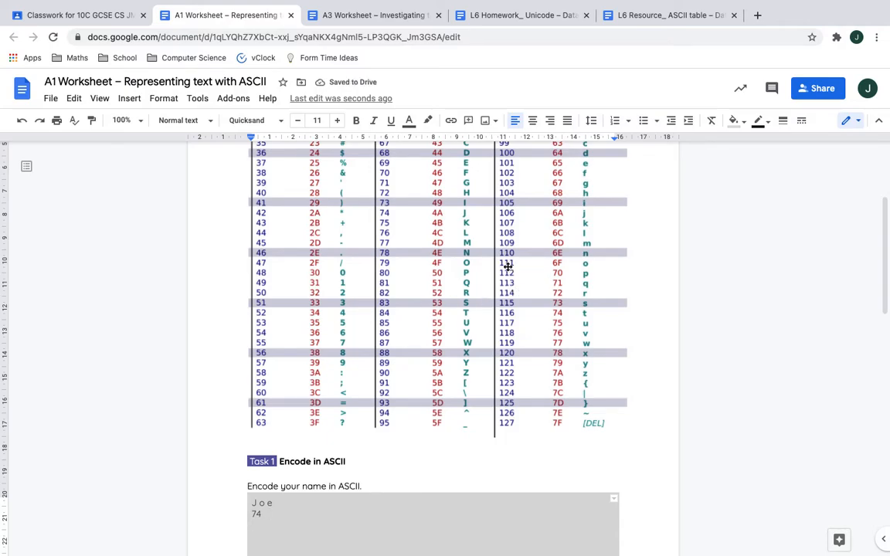
mouse_move(467, 227)
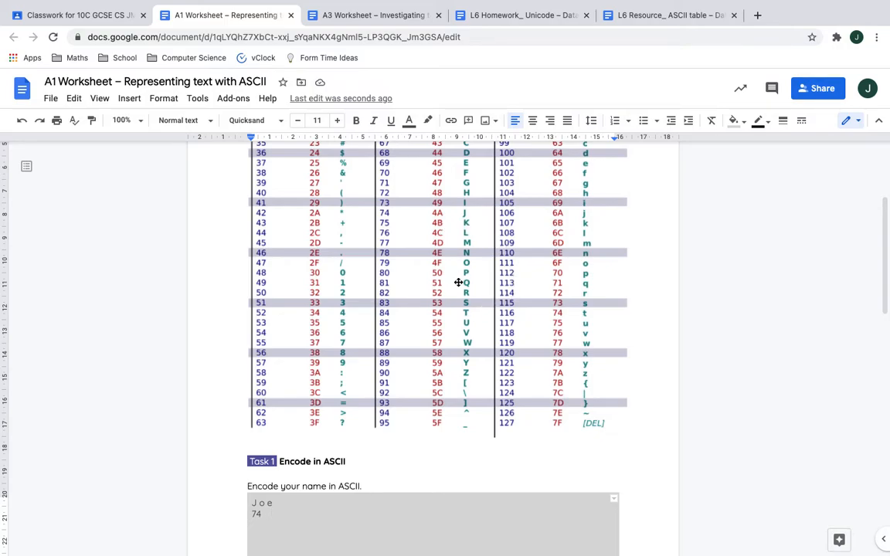
mouse_move(514, 275)
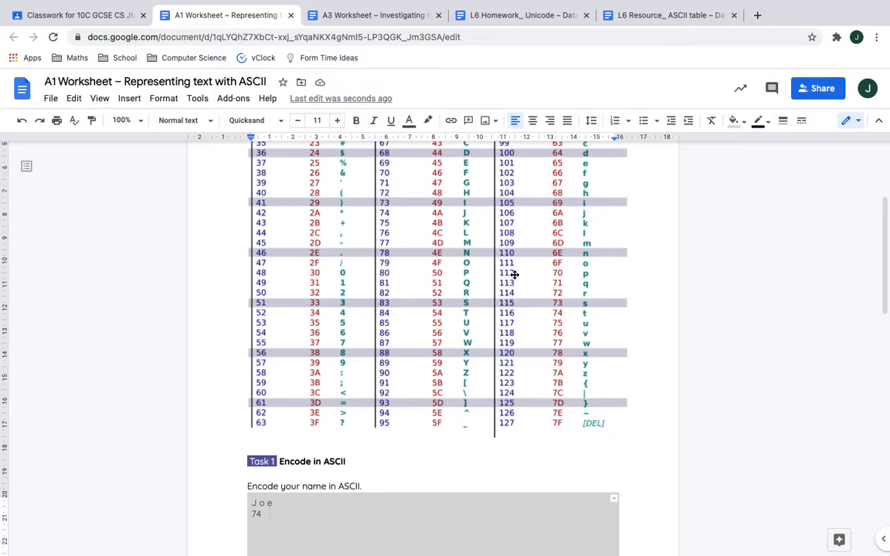
text(111)
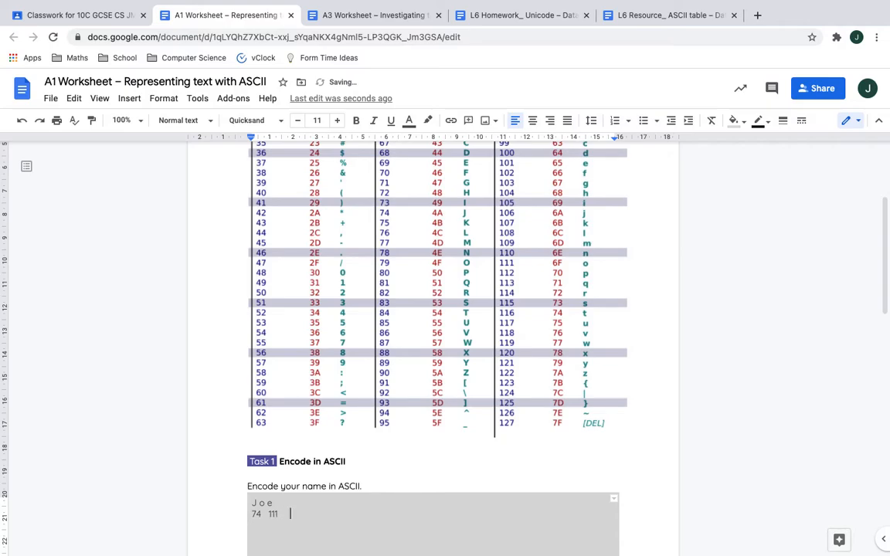
text(101)
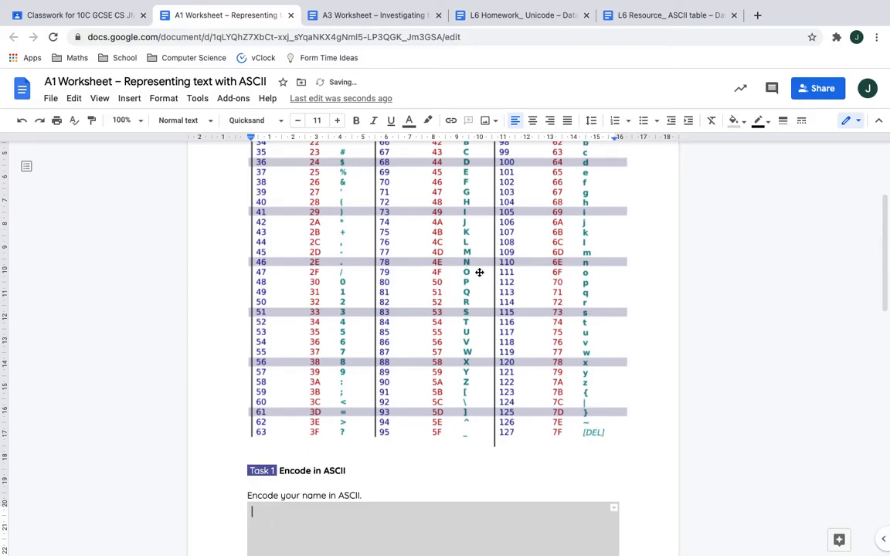
- Scroll down to page 2 to show the Task 2 decimal ASCII decode table
scroll(down, 3)
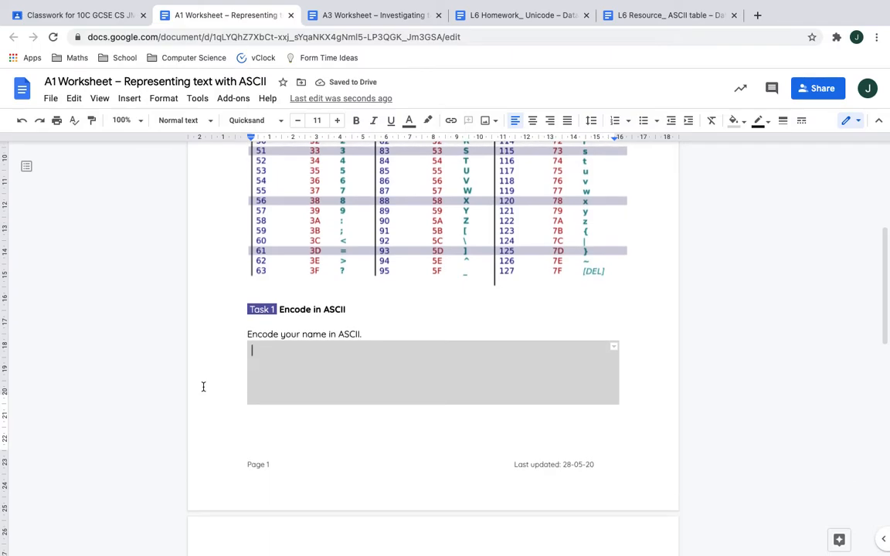
scroll(down, 3)
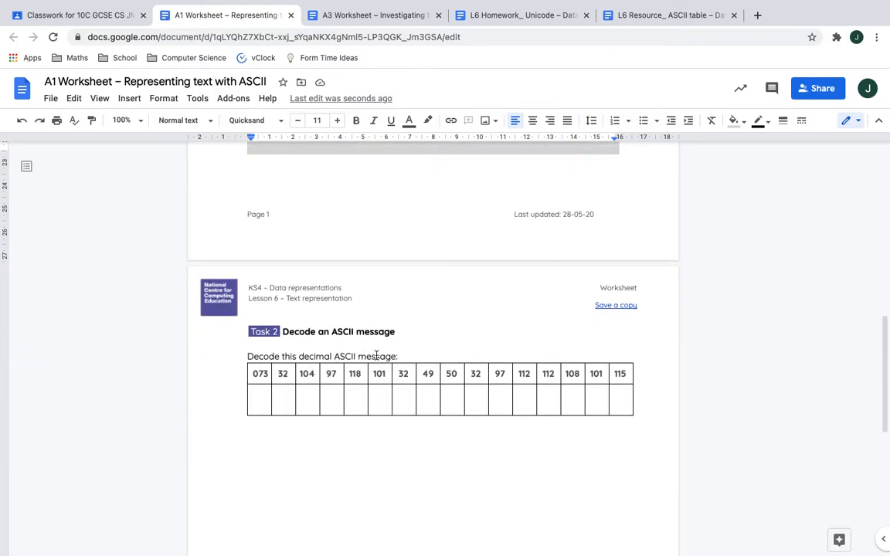
click(259, 373)
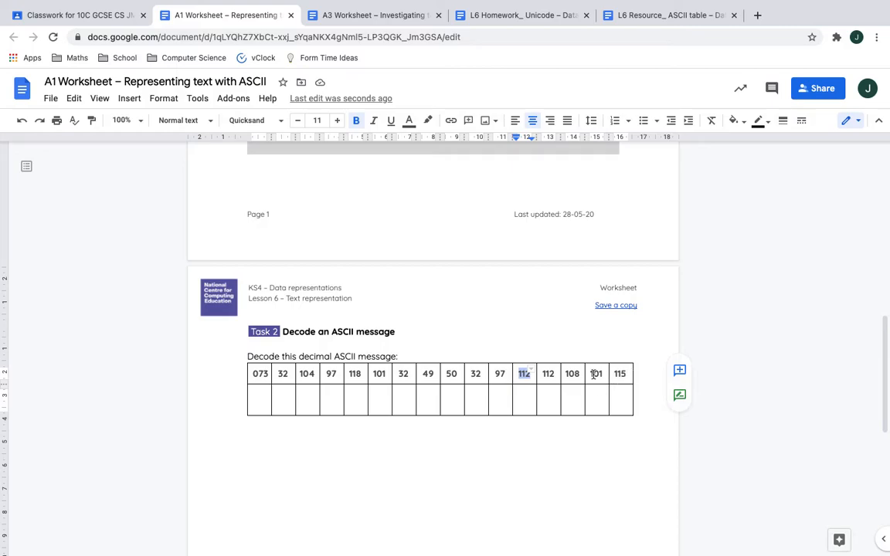
scroll(up, 3)
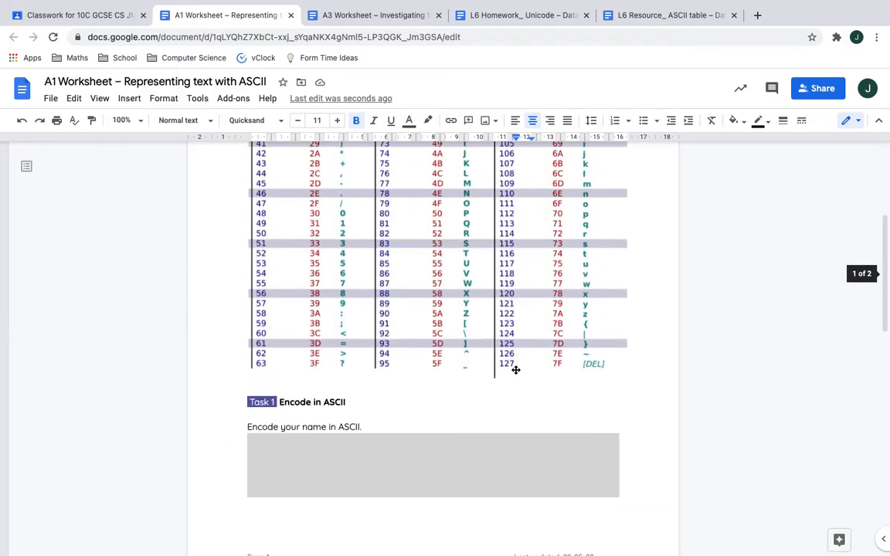
scroll(down, 3)
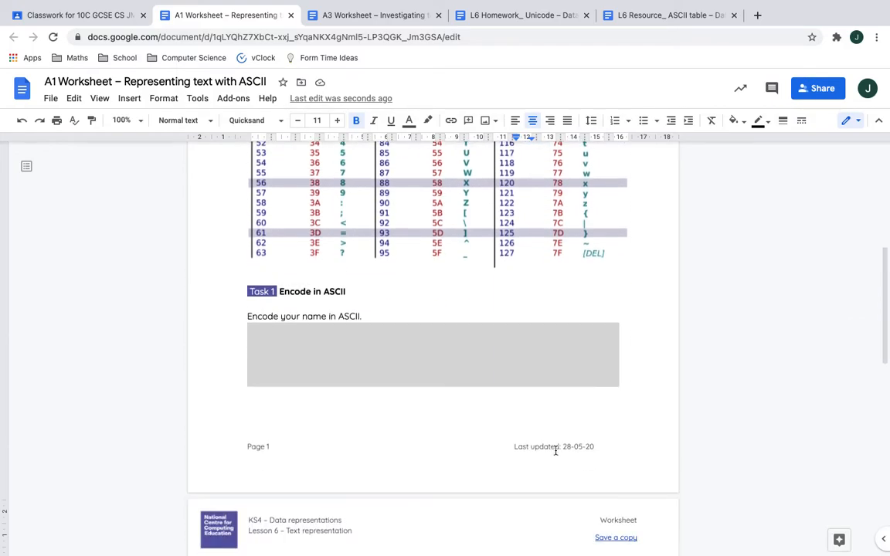
scroll(down, 3)
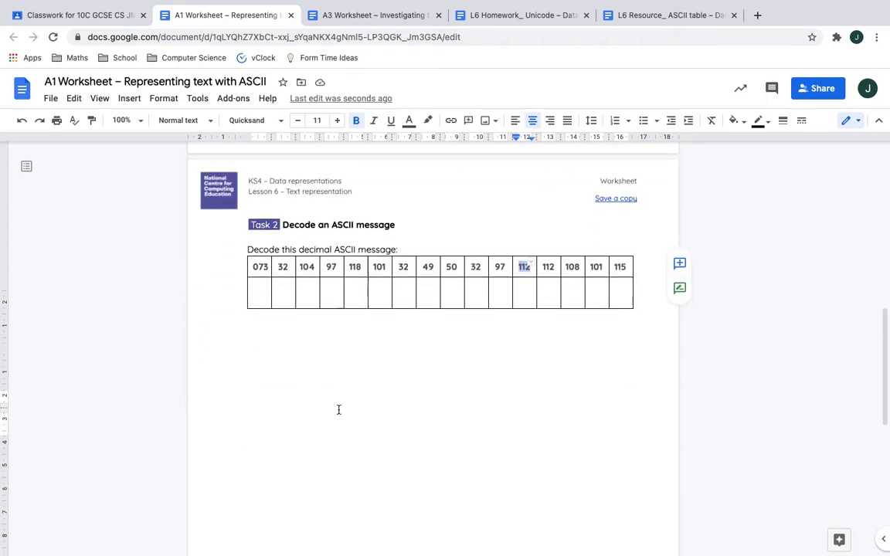
scroll(up, 3)
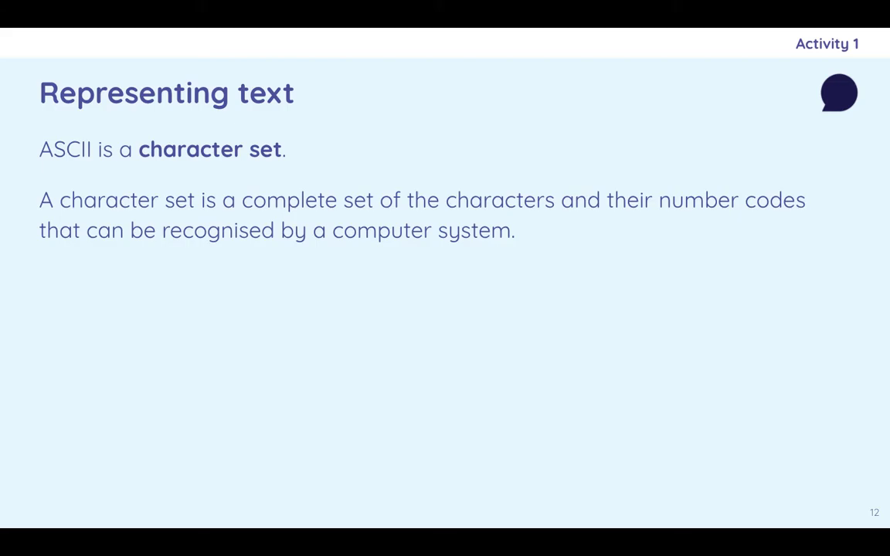
mouse_move(417, 385)
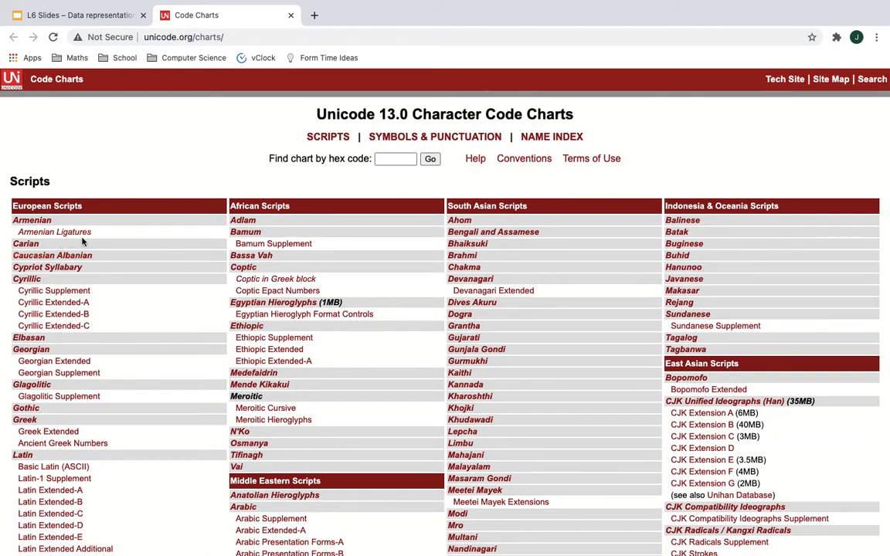
- Open the Basic Latin (ASCII) chart under European Scripts and browse its PDF pages
scroll(down, 3)
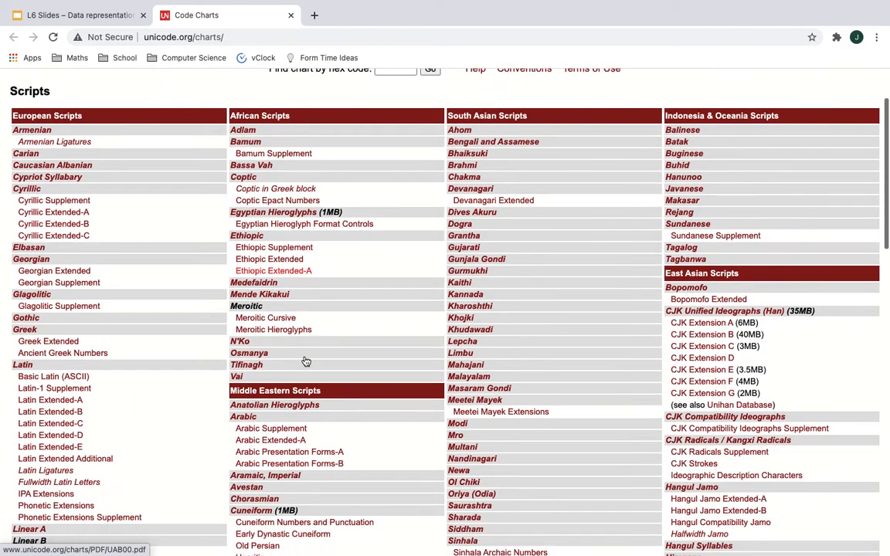
scroll(down, 3)
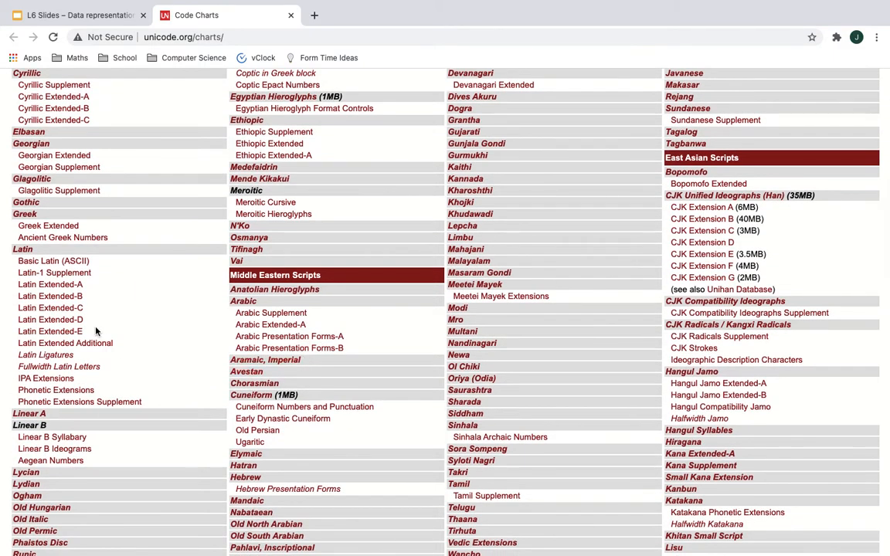
click(53, 260)
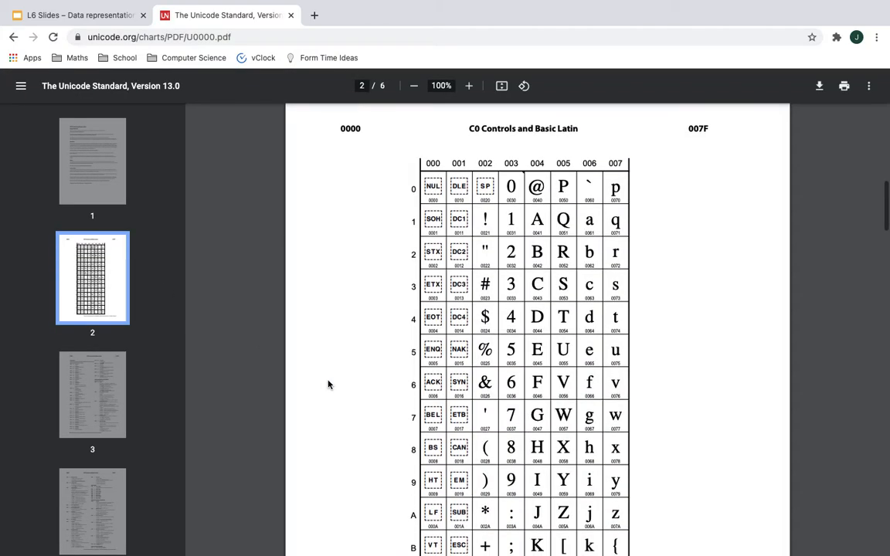
scroll(down, 3)
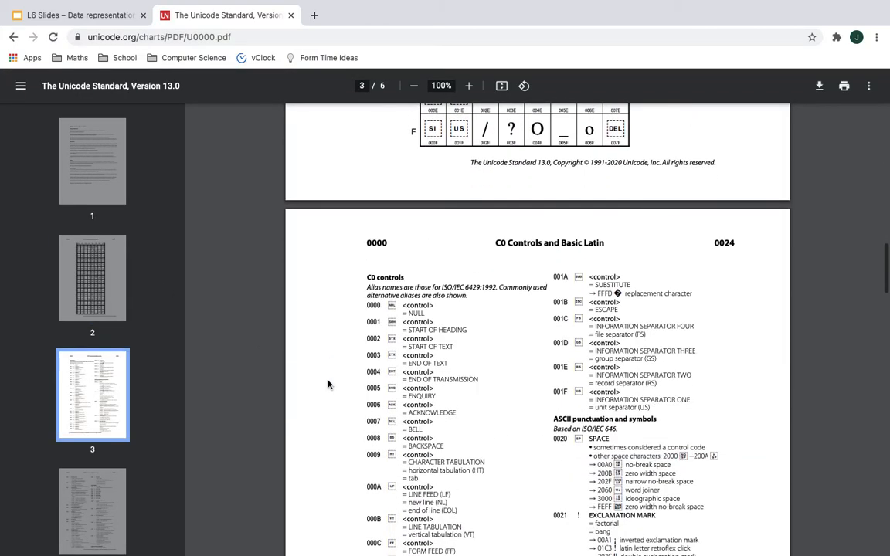
scroll(down, 3)
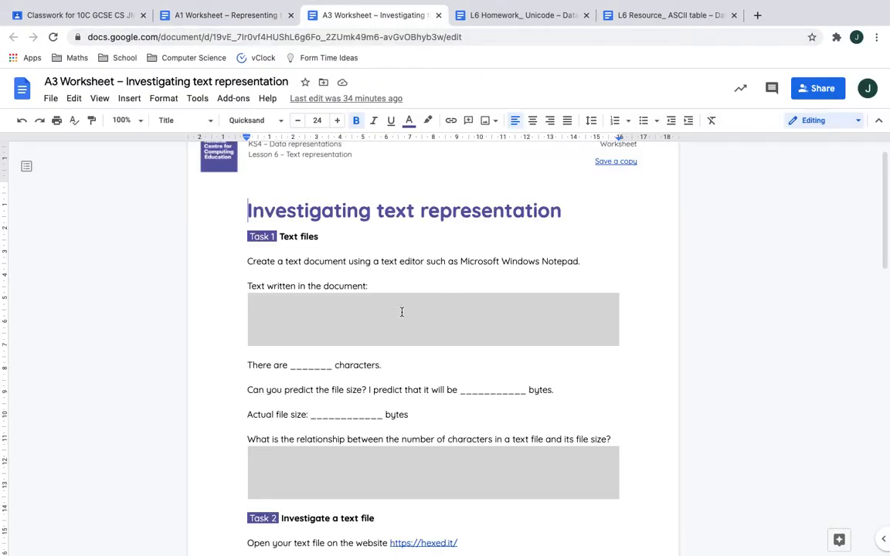
- Type 'The rain in spain falls mainly on the p…' into the Task 1 text box
click(402, 319)
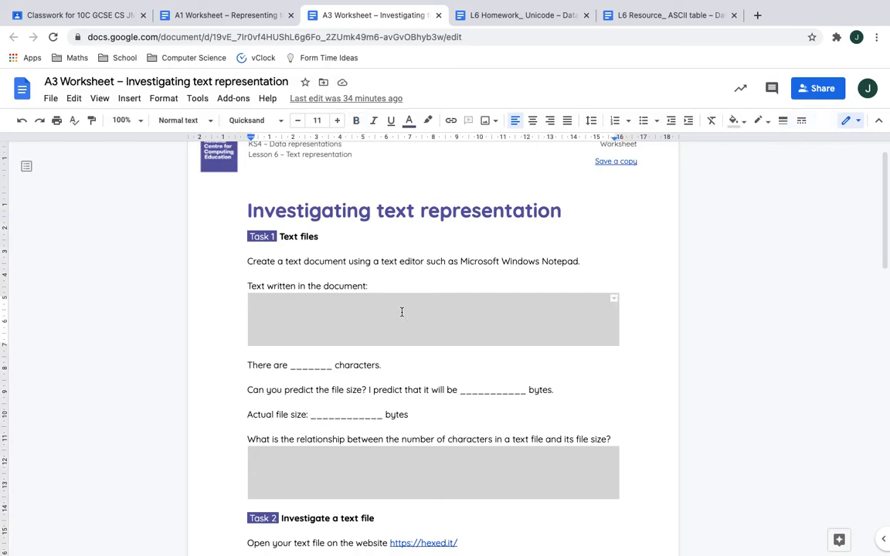
mouse_move(551, 468)
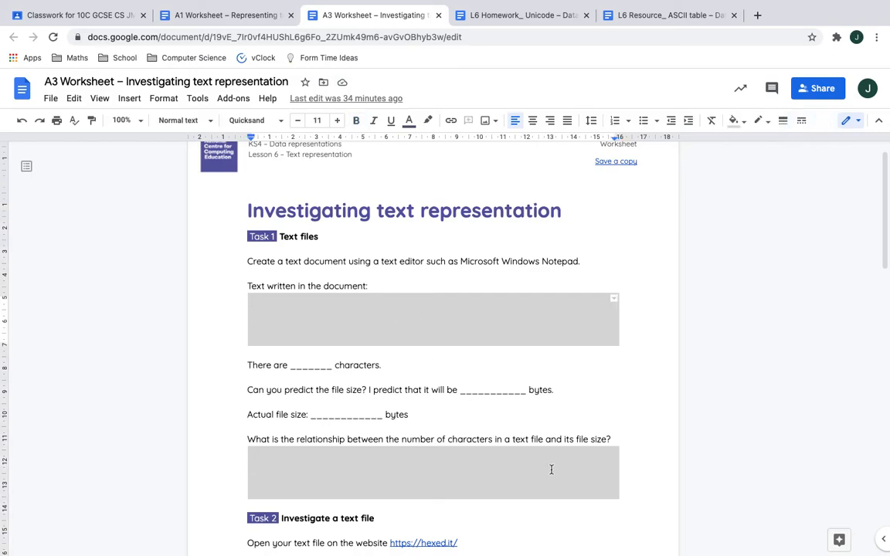
text(The rain in spa)
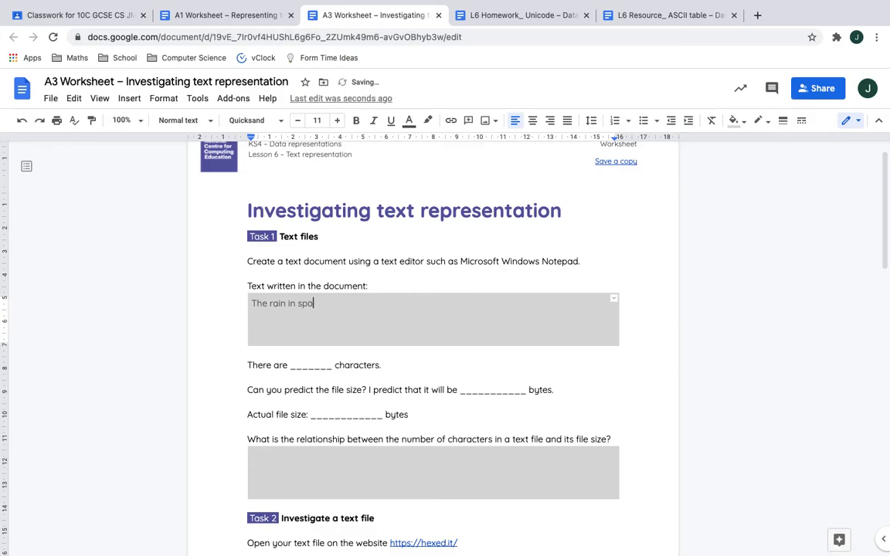
text(in falls mainly on the plan)
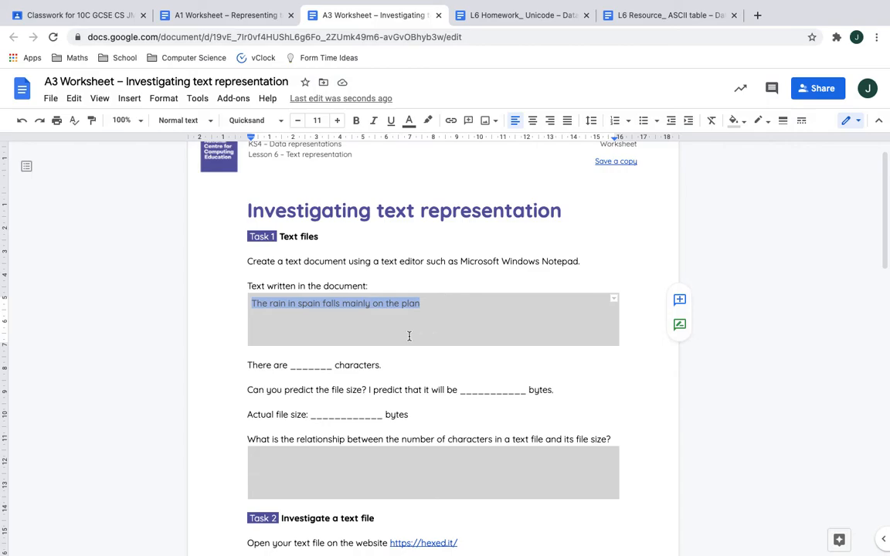
mouse_move(399, 339)
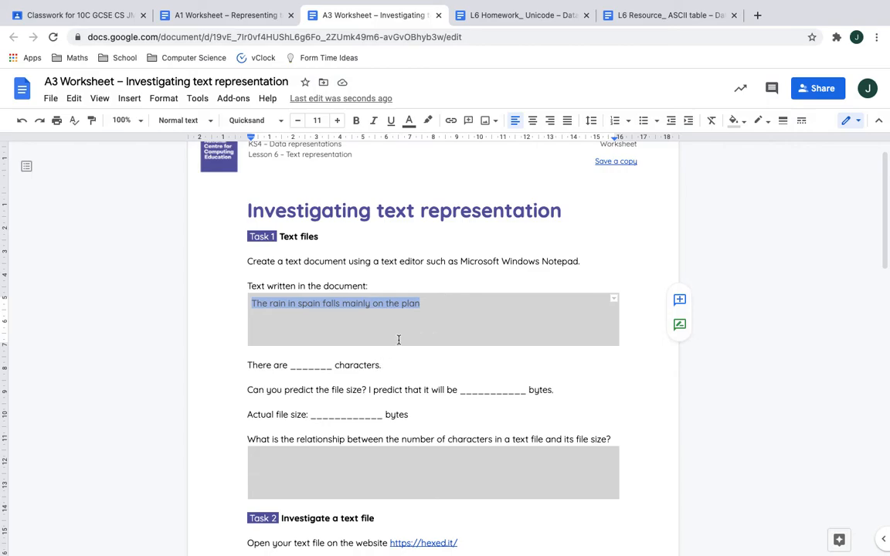
click(324, 362)
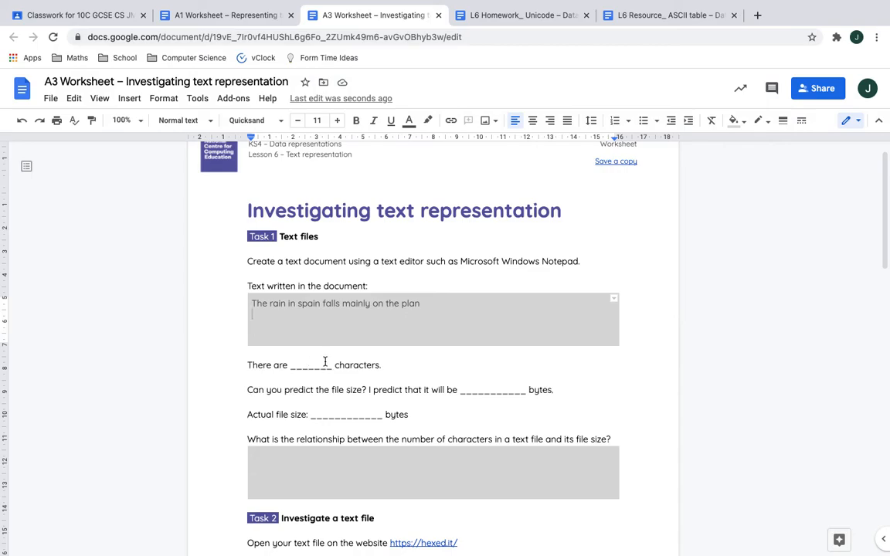
mouse_move(339, 411)
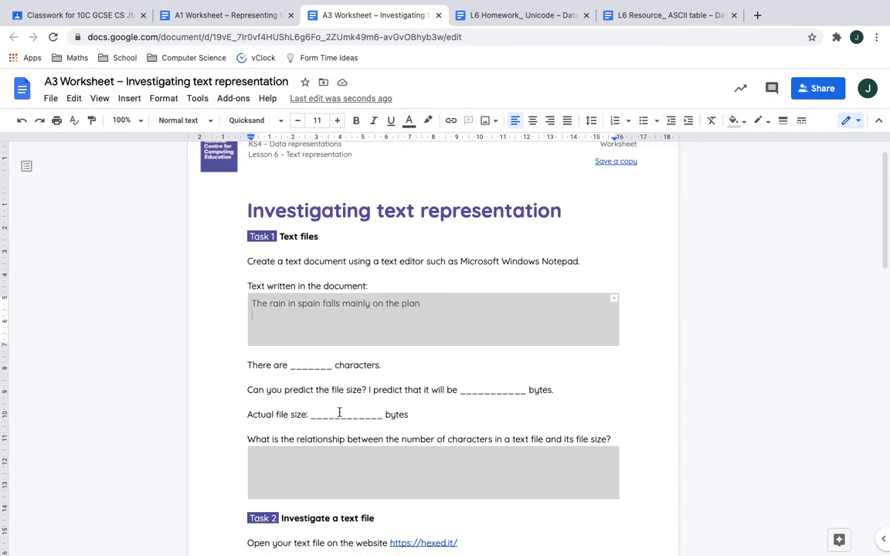
- Scroll down to Task 2 and follow the hexed.it link
scroll(down, 3)
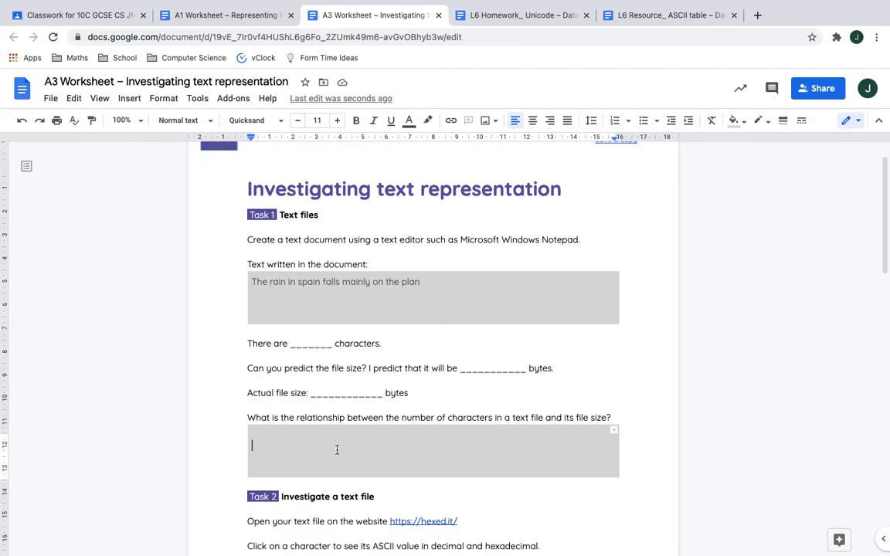
scroll(up, 3)
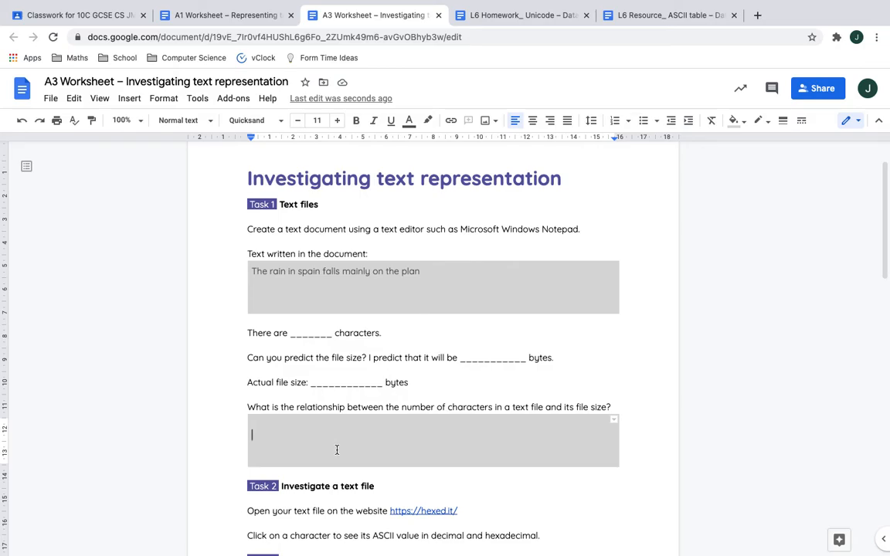
scroll(down, 3)
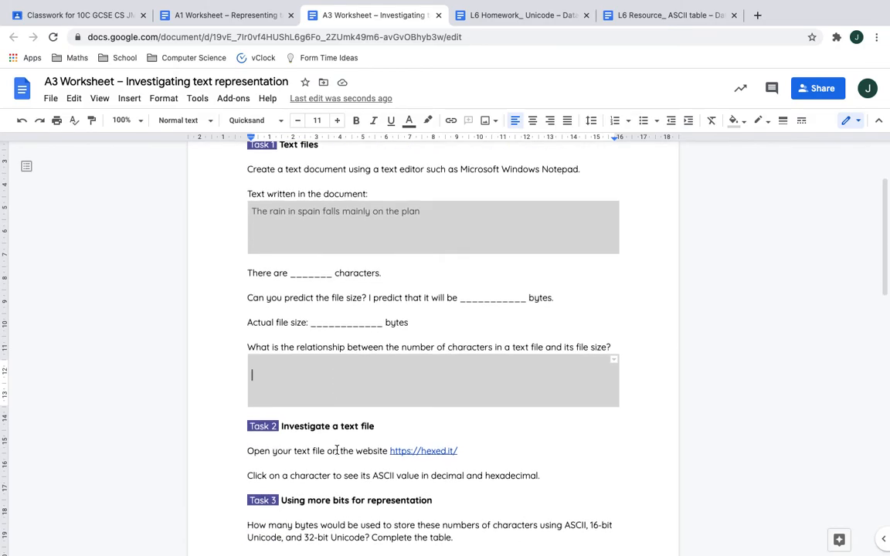
scroll(down, 3)
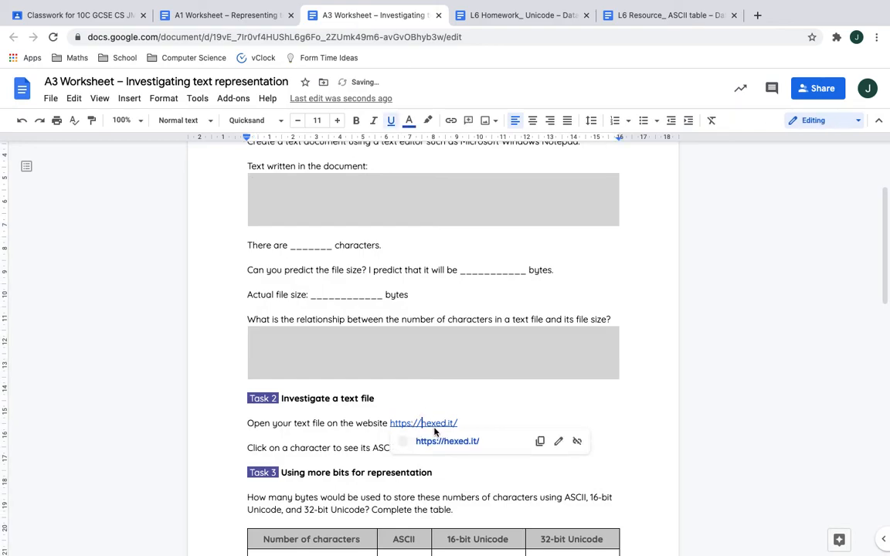
click(422, 422)
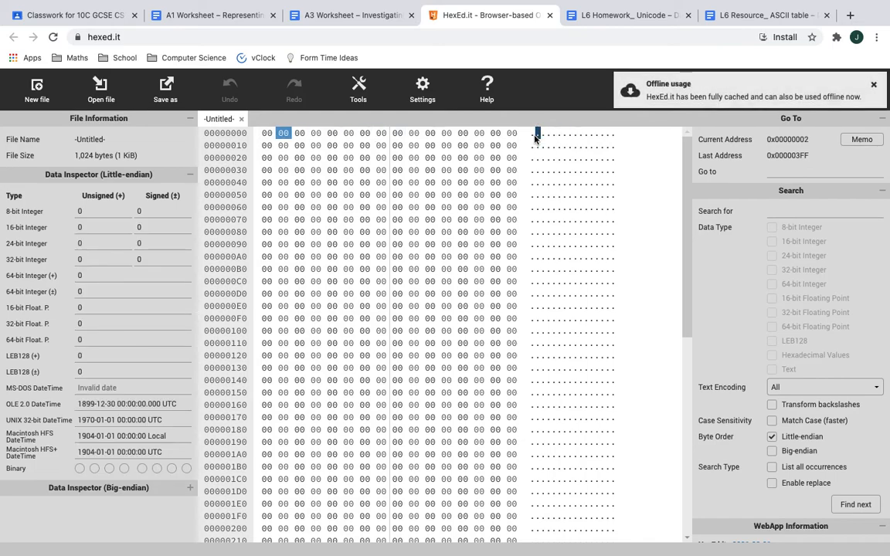
- Paste the sentence at the cursor position in HexEd.it and inspect a letter's byte
key(ctrl+v)
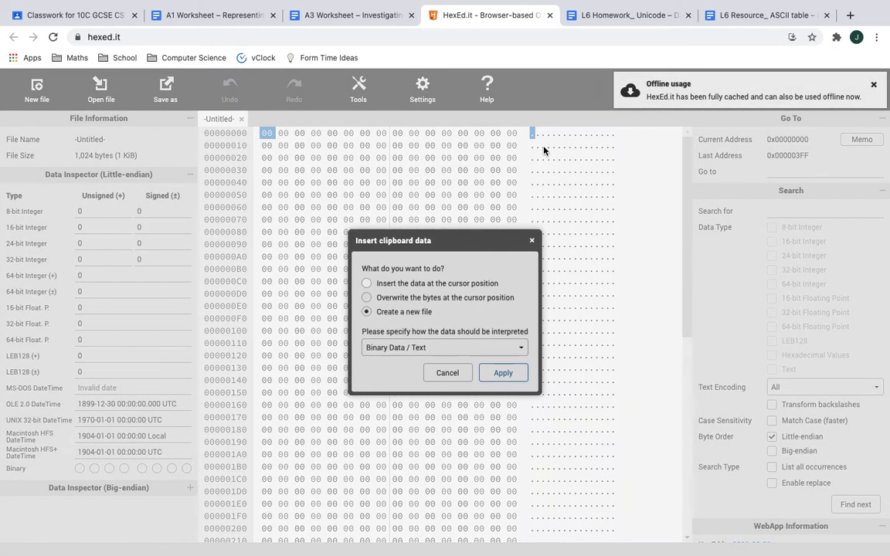
click(366, 283)
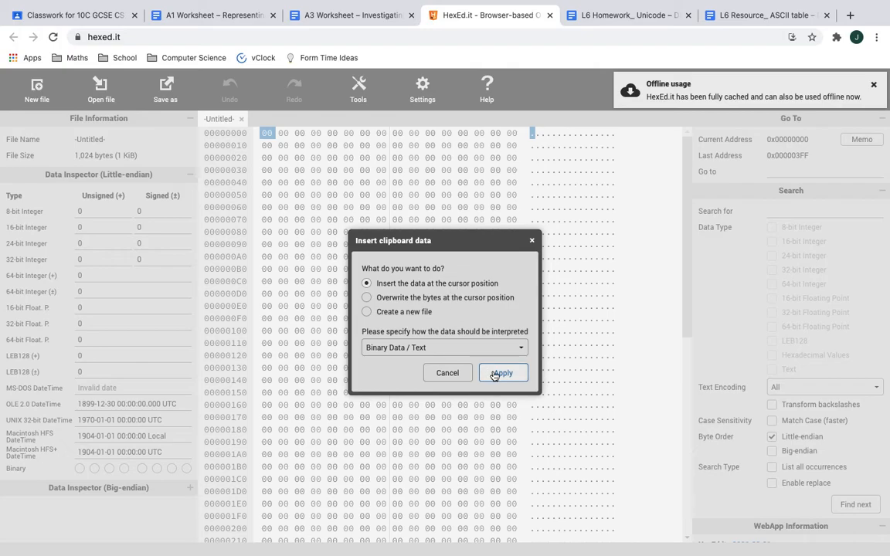
click(500, 372)
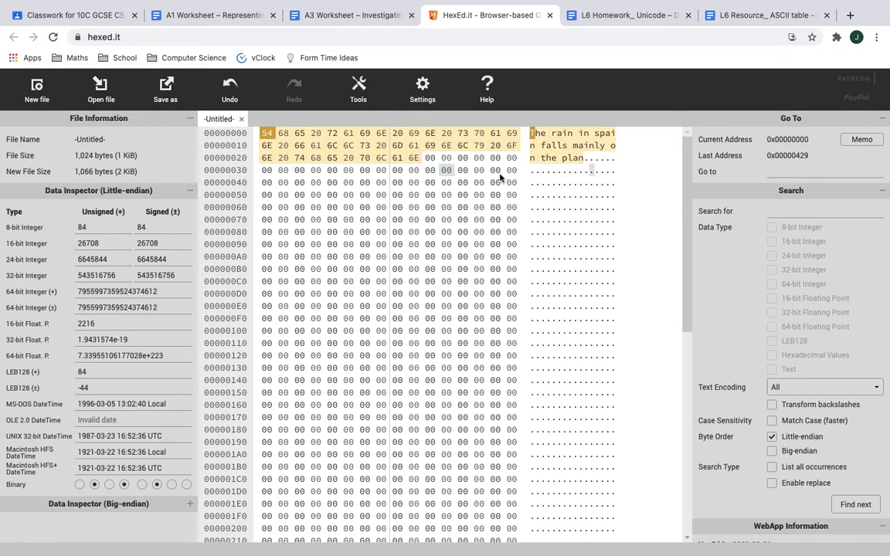
click(283, 133)
text(a)
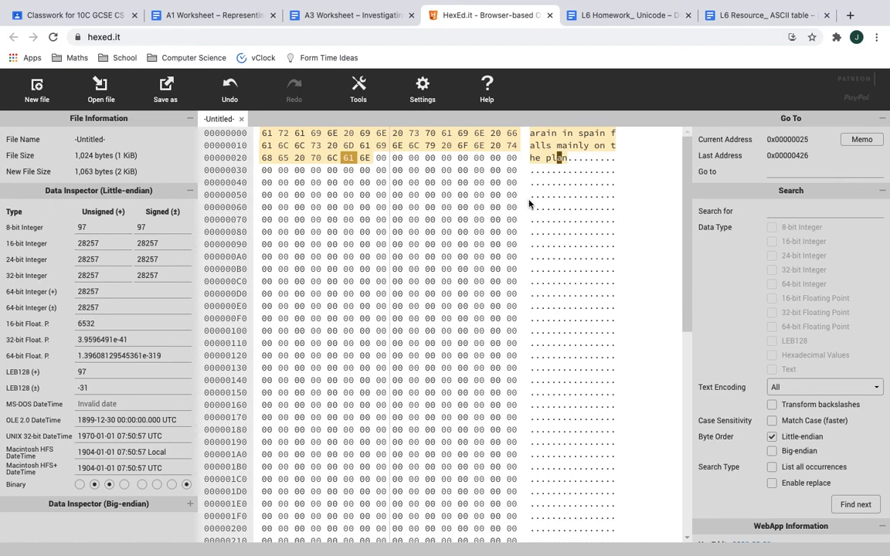
click(380, 157)
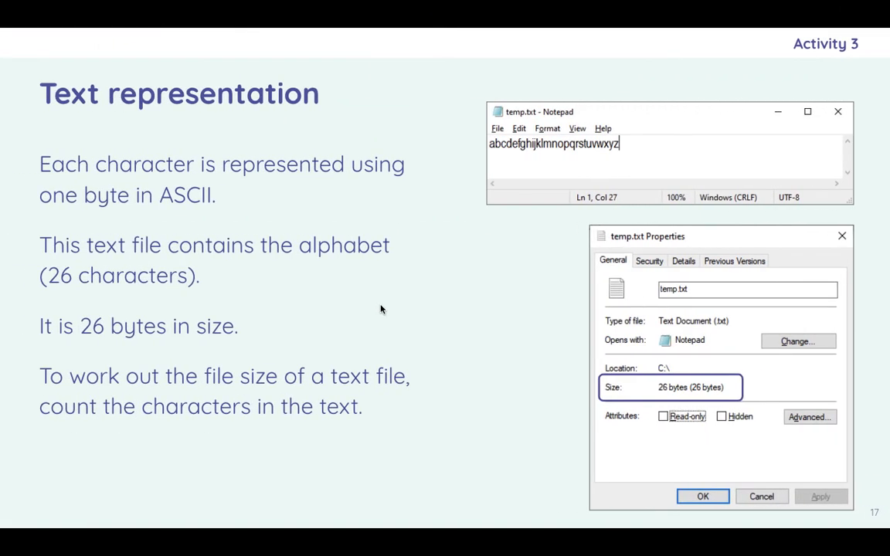
- Advance to slide 17, then return to the A3 Worksheet tab
key(right)
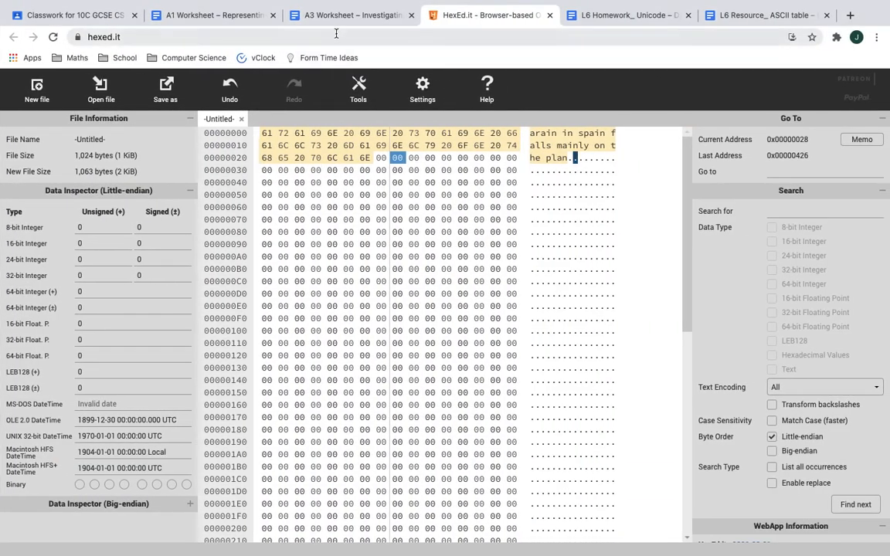
click(350, 15)
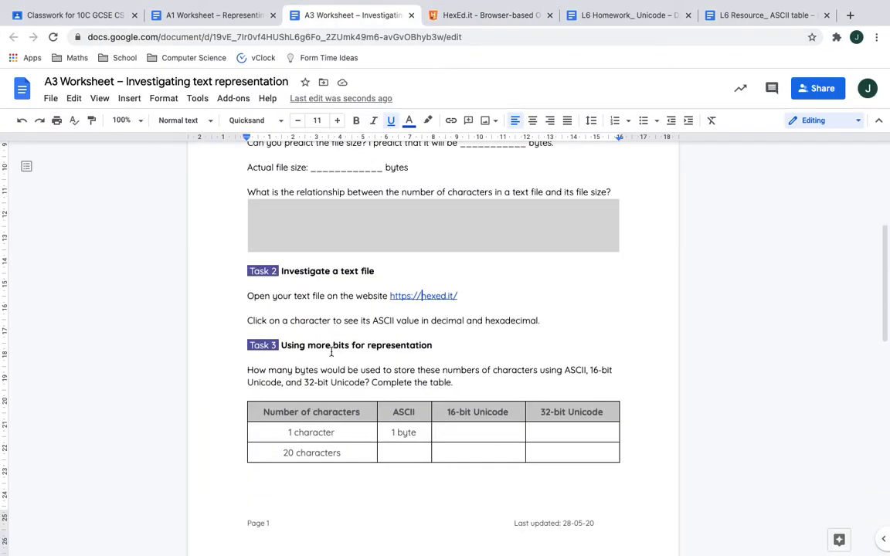
scroll(down, 3)
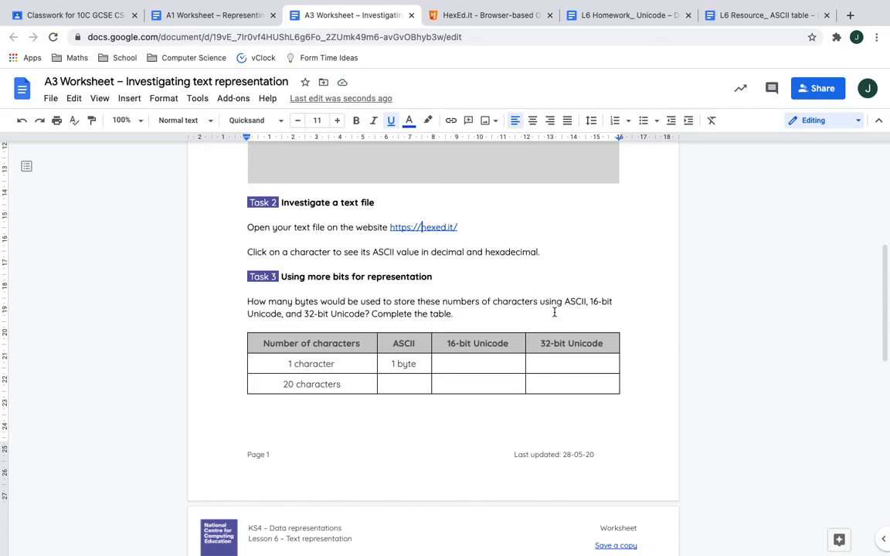
scroll(down, 3)
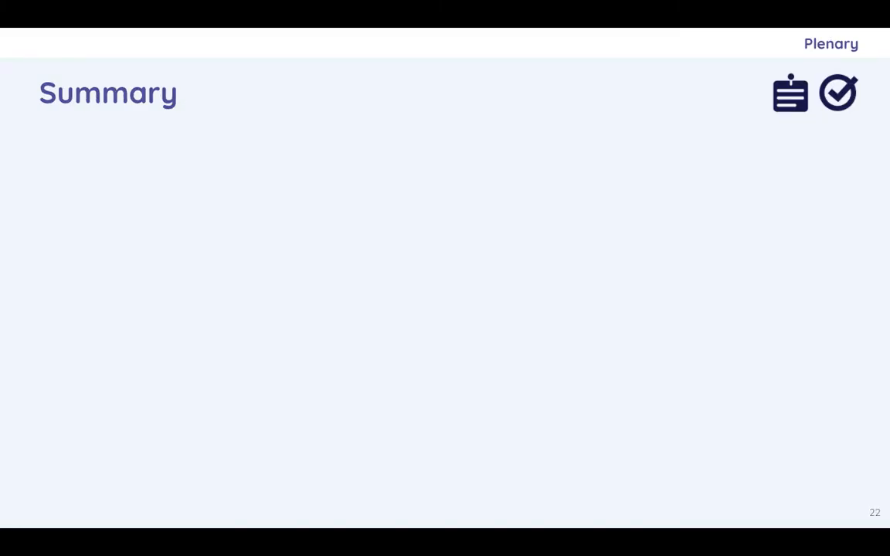
- Step back to slide 21 on word processor file sizes, then move forward again
key(Left)
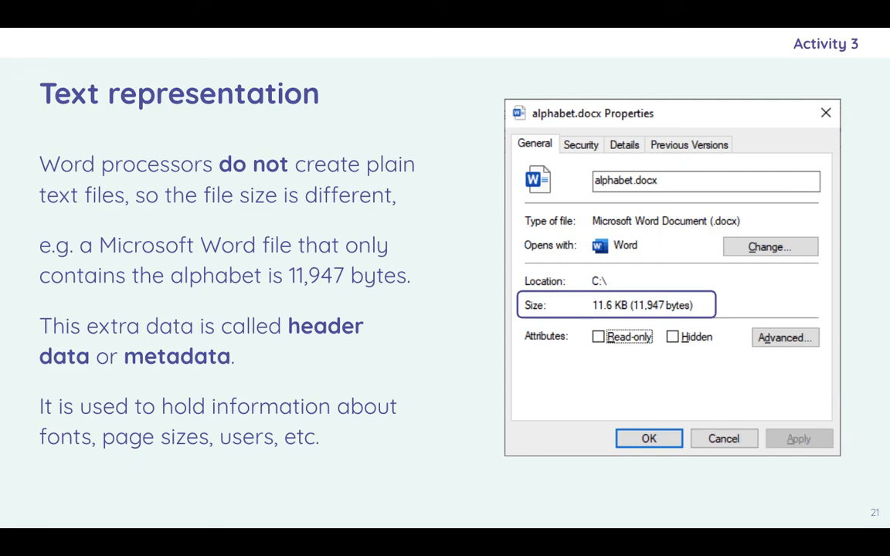
key(Right)
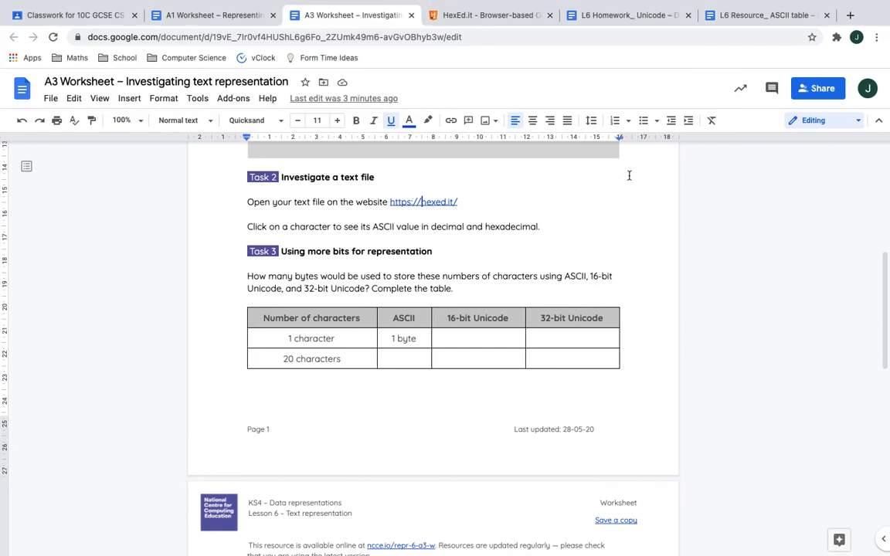
- Switch between the L6 Homework and the L6 Resource ASCII table documents
click(625, 15)
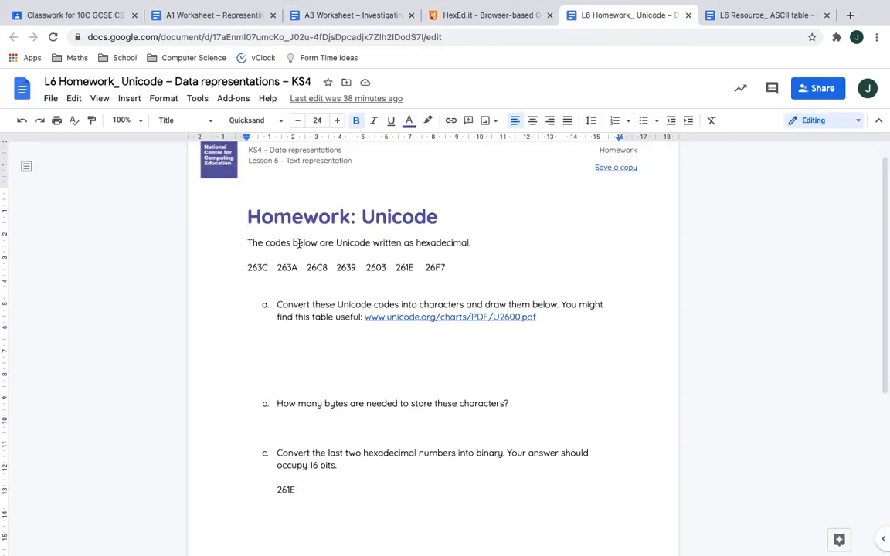
click(761, 14)
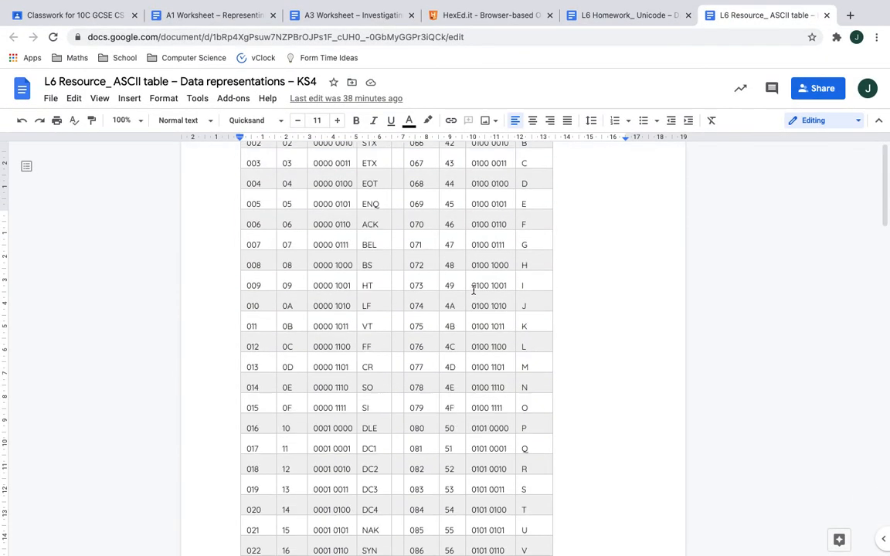
scroll(up, 3)
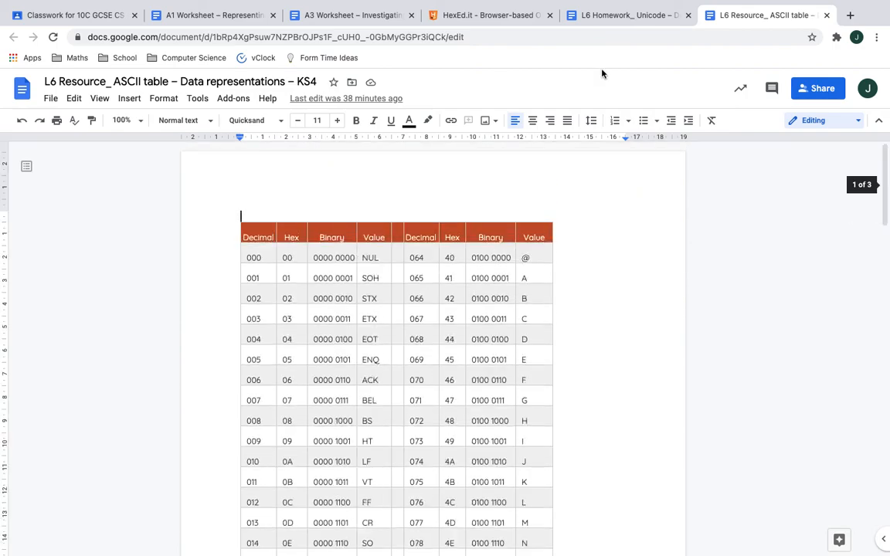
click(626, 15)
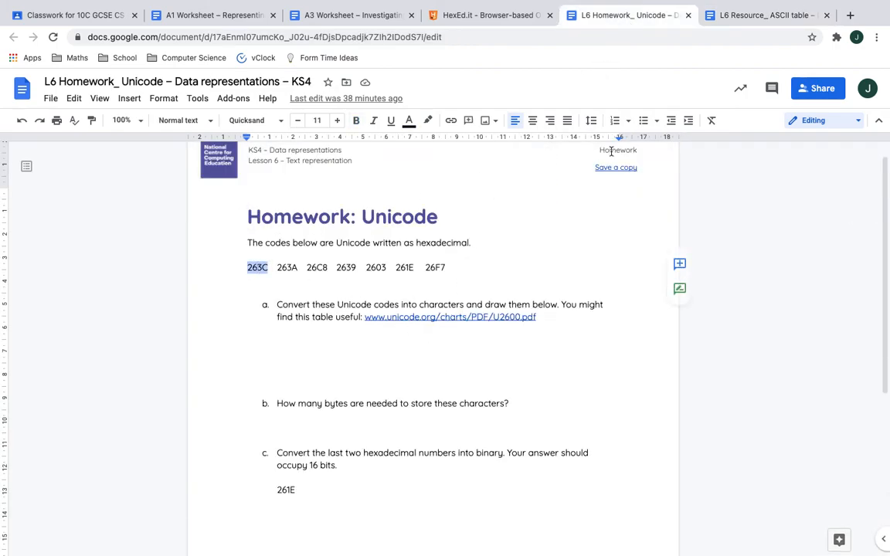
click(762, 14)
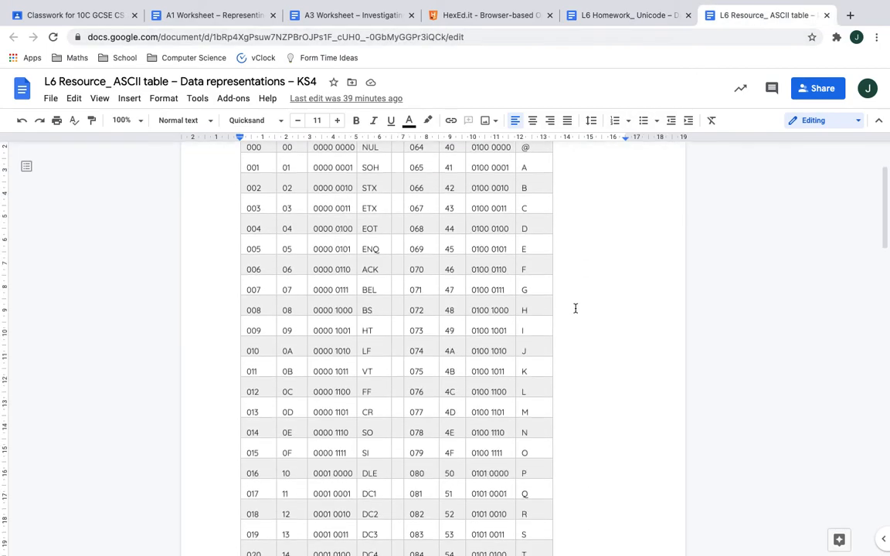
scroll(down, 3)
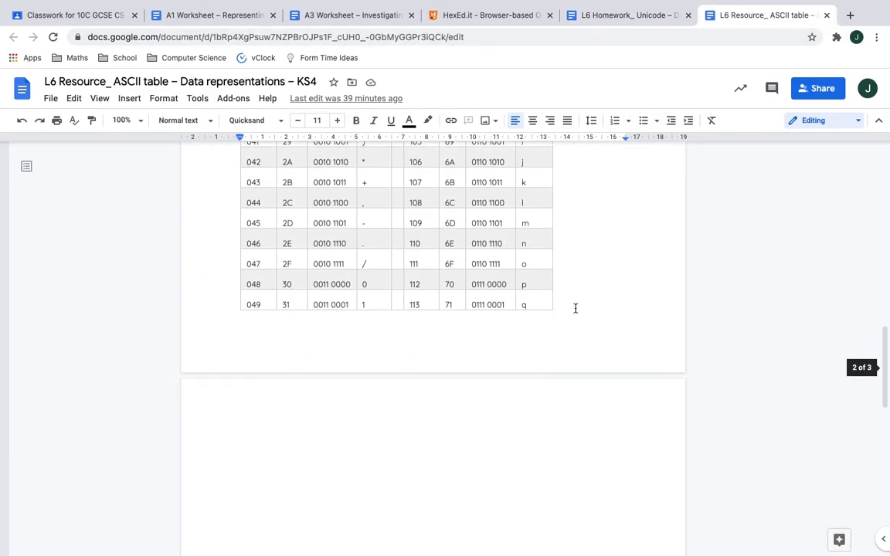
click(625, 14)
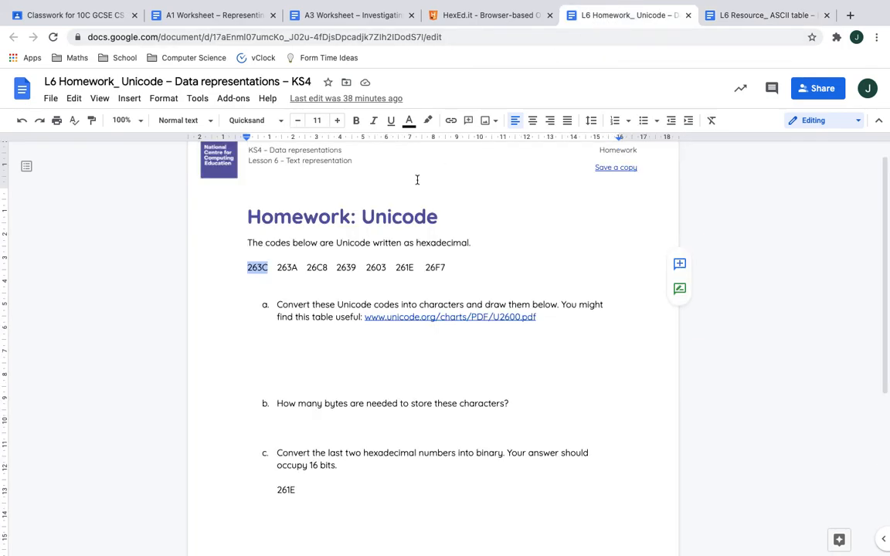
mouse_move(349, 291)
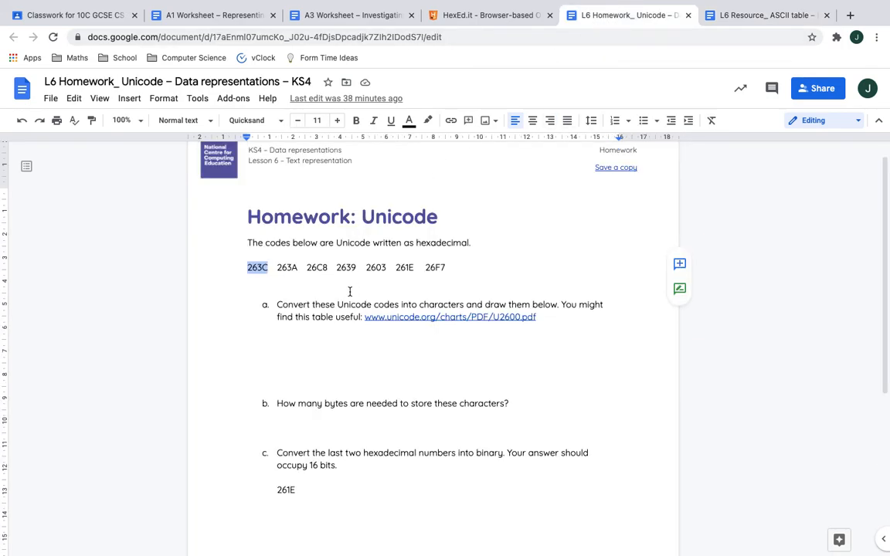
mouse_move(408, 312)
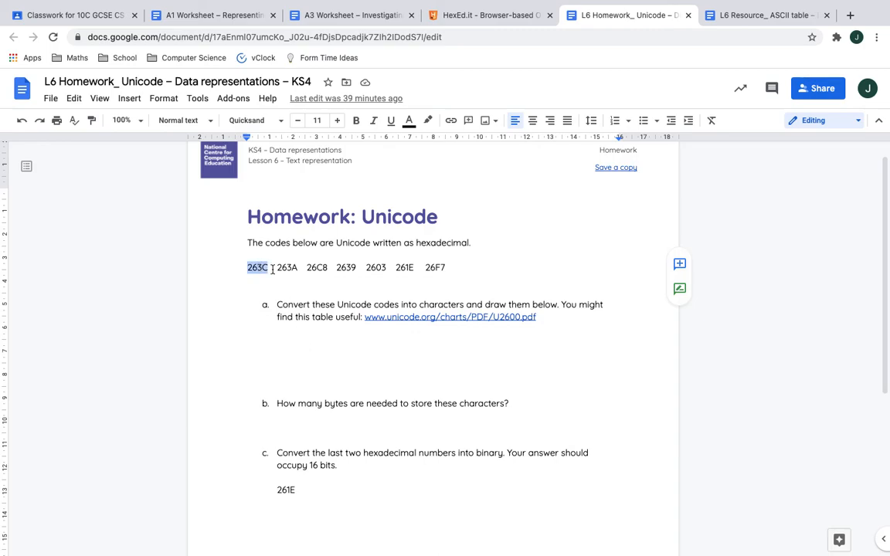
- Select a hexadecimal code in the homework, then switch to the Summary slide and HexEd.it tabs
double_click(317, 267)
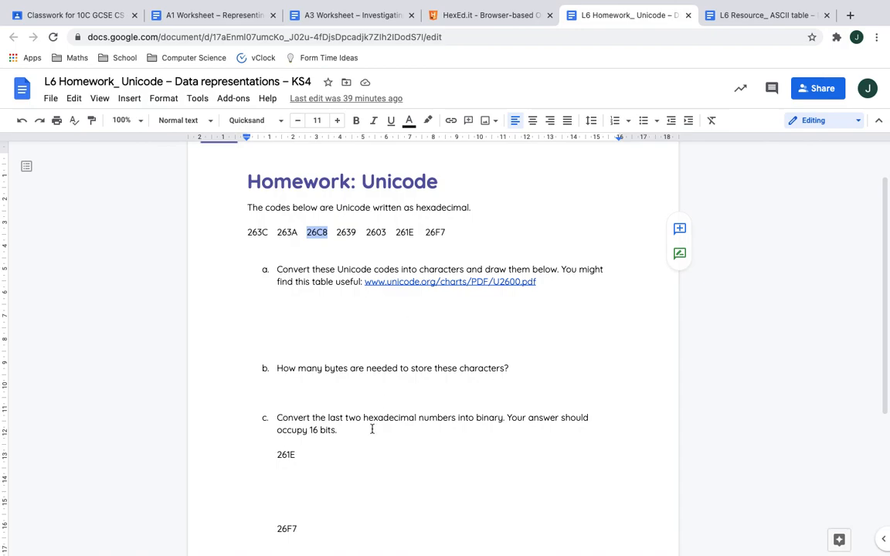
scroll(down, 3)
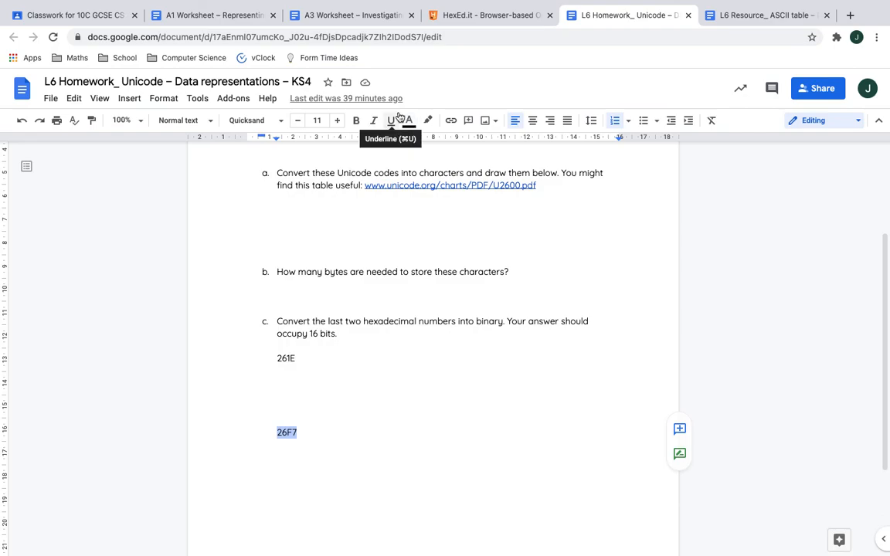
click(69, 14)
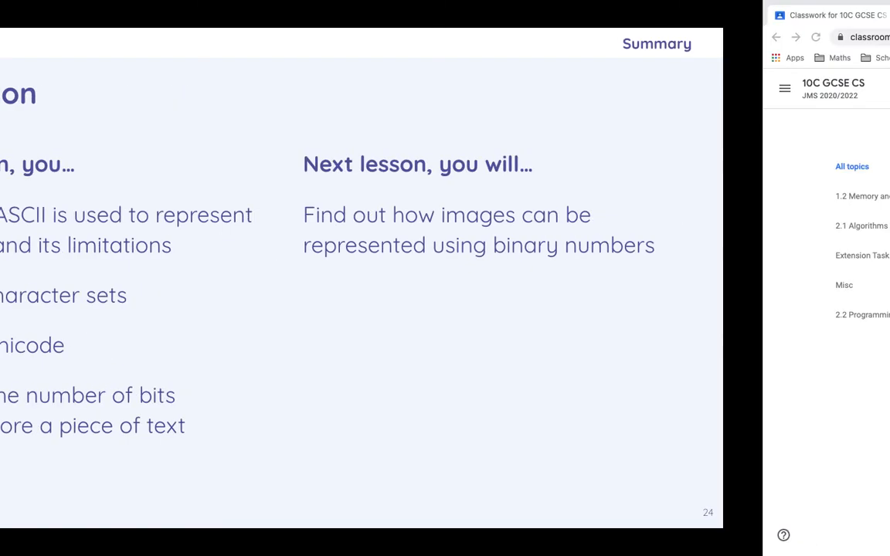
click(490, 15)
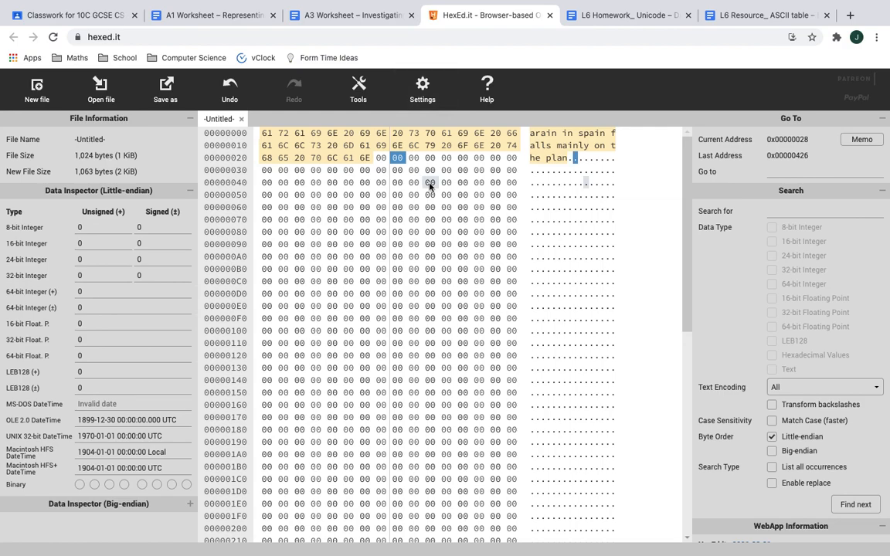